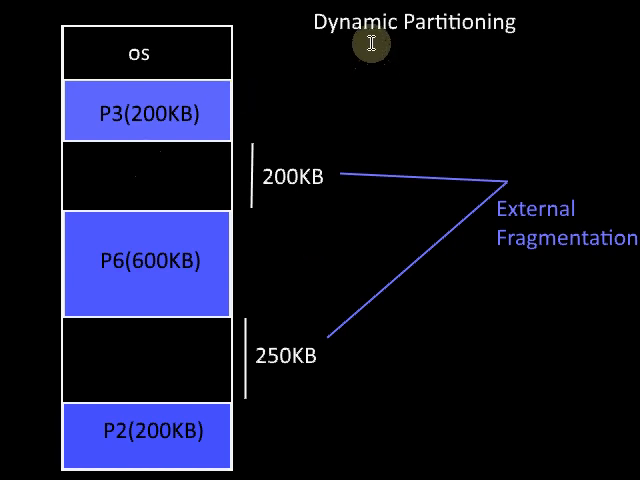
mouse_move(470, 190)
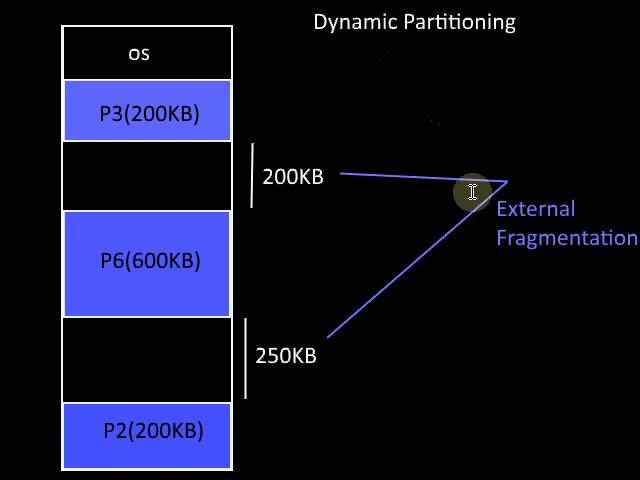
mouse_move(570, 203)
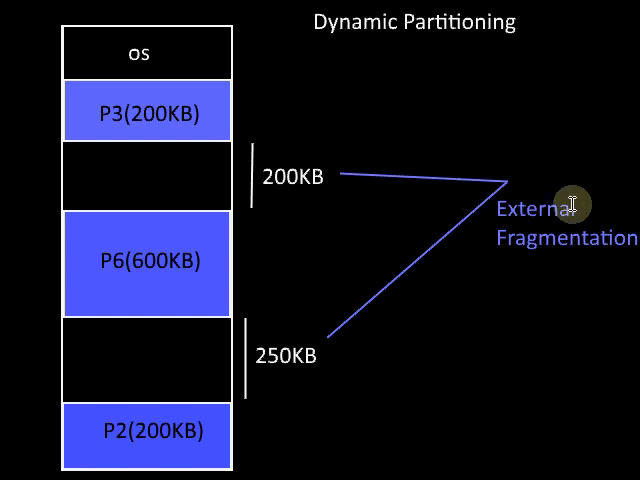
mouse_move(270, 197)
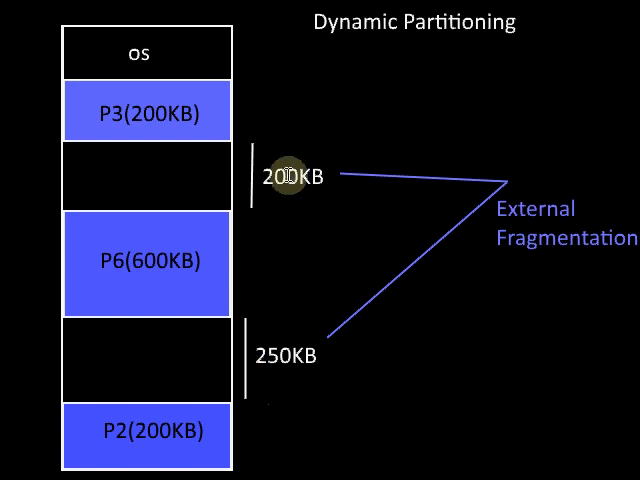
mouse_move(185, 160)
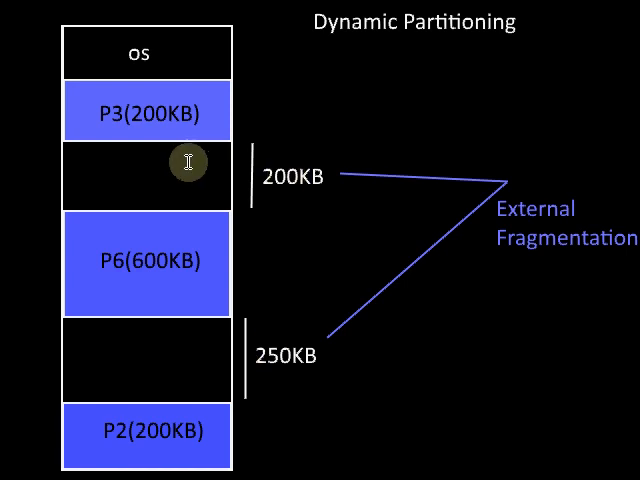
mouse_move(235, 380)
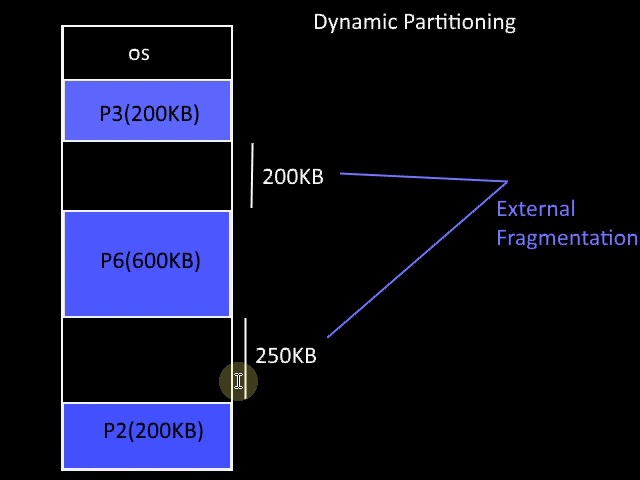
mouse_move(485, 388)
type("P 300Kb")
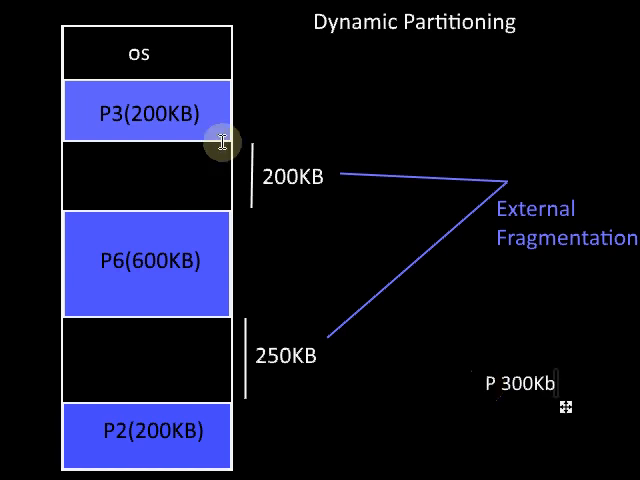
mouse_move(253, 380)
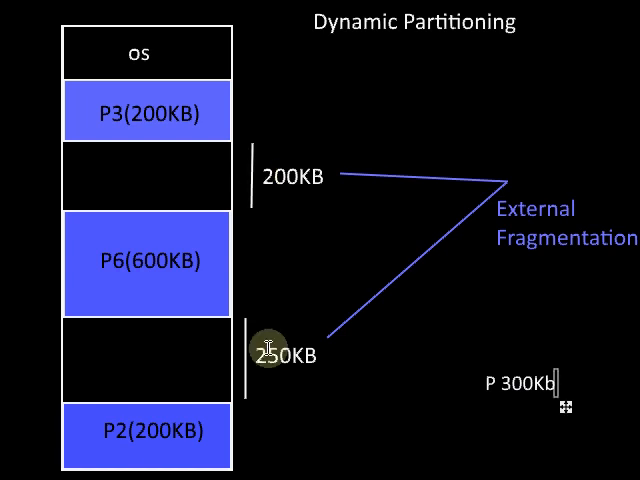
mouse_move(490, 383)
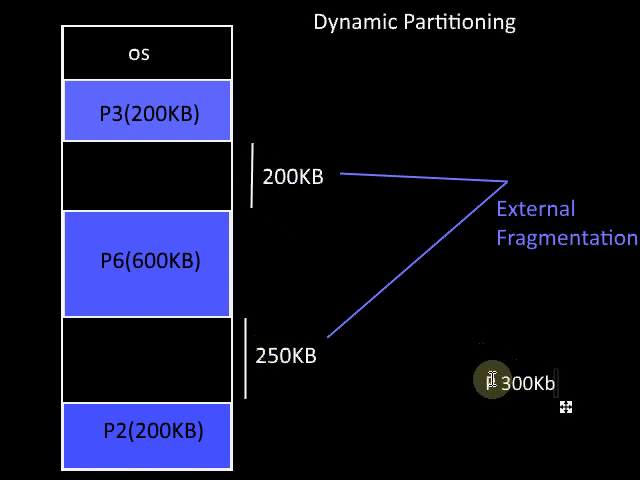
mouse_move(260, 218)
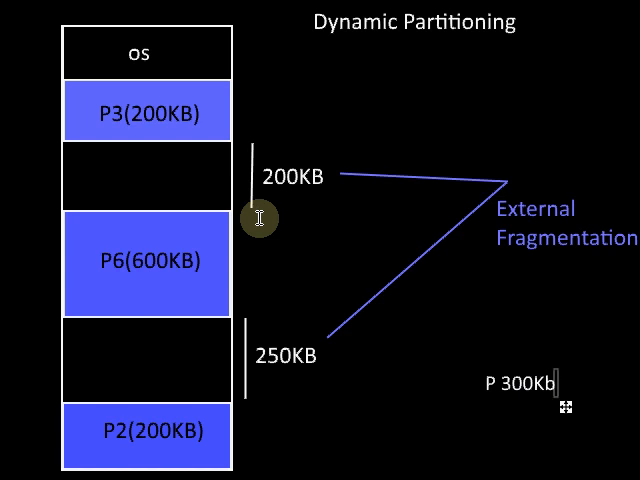
mouse_move(590, 160)
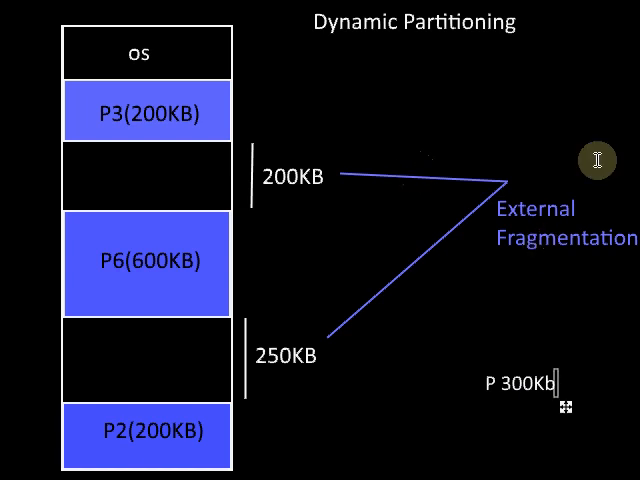
mouse_move(520, 240)
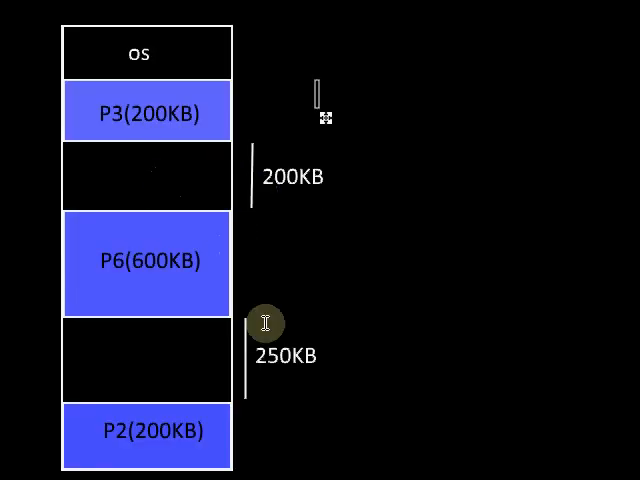
mouse_move(223, 173)
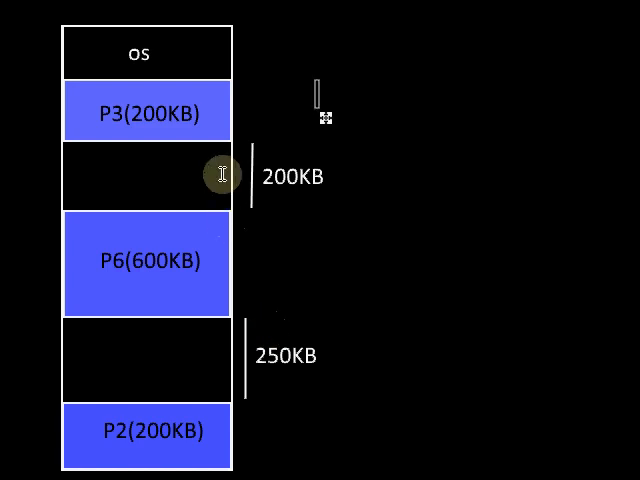
mouse_move(147, 172)
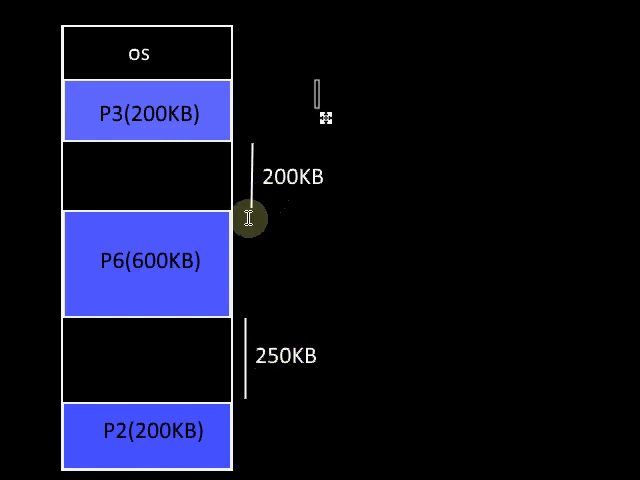
mouse_move(253, 340)
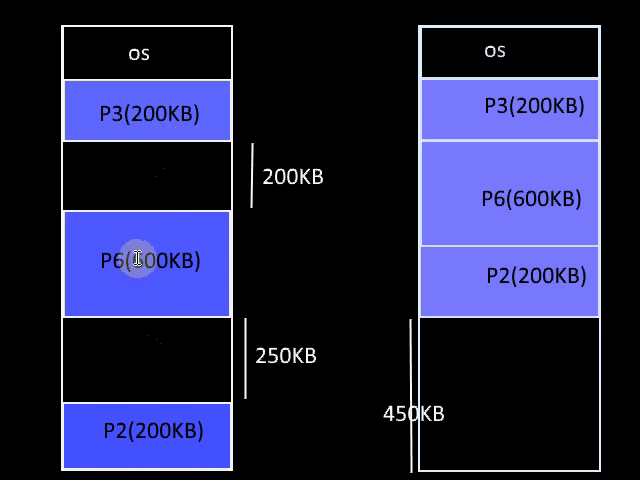
mouse_move(137, 387)
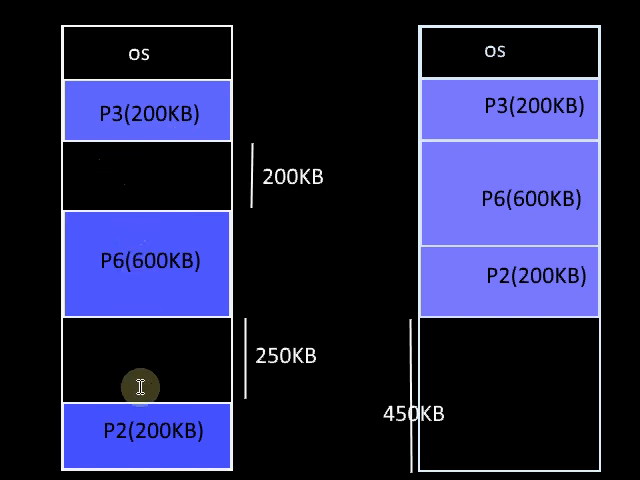
mouse_move(415, 322)
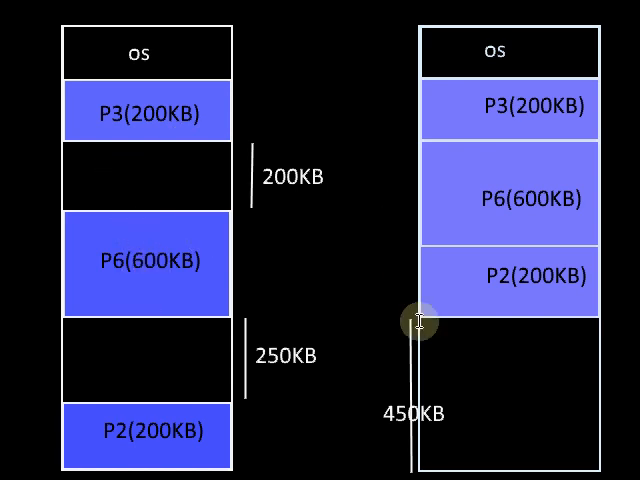
mouse_move(400, 455)
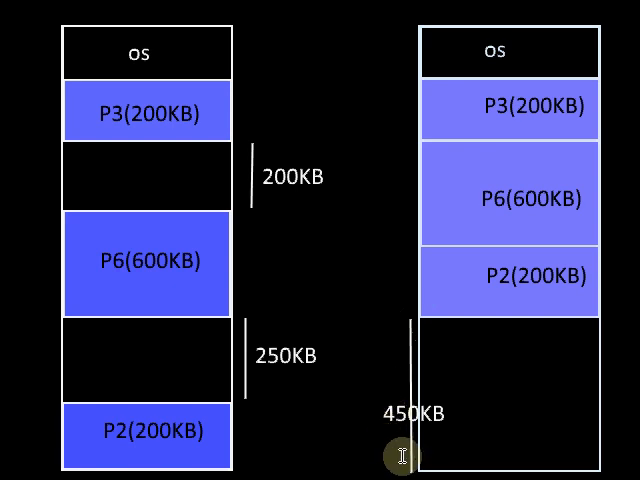
mouse_move(160, 318)
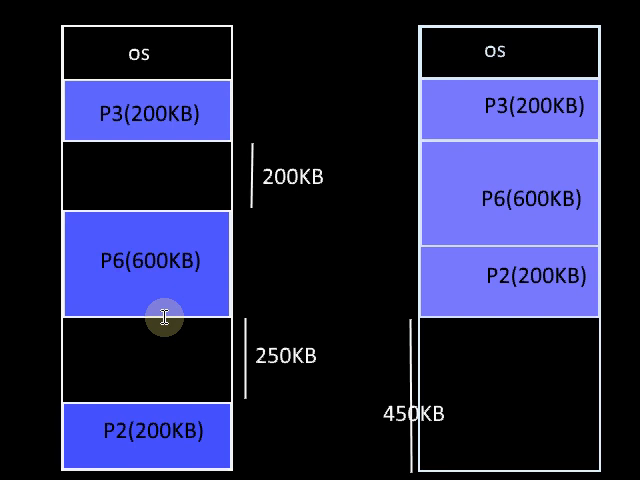
mouse_move(110, 263)
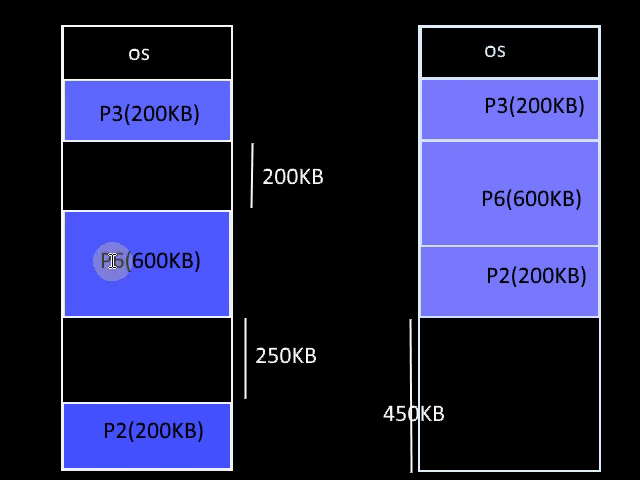
mouse_move(170, 415)
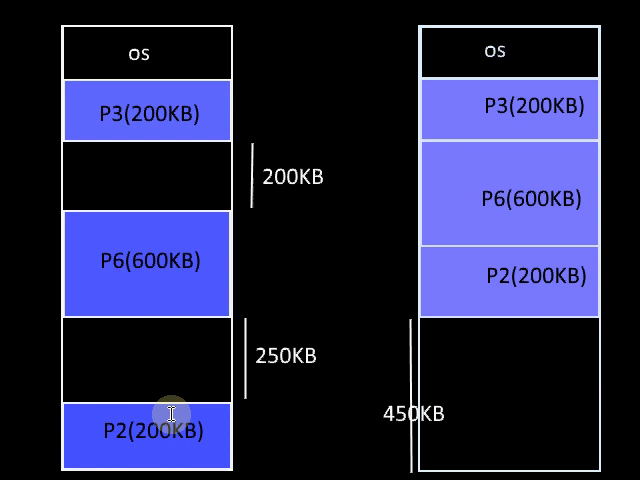
mouse_move(285, 63)
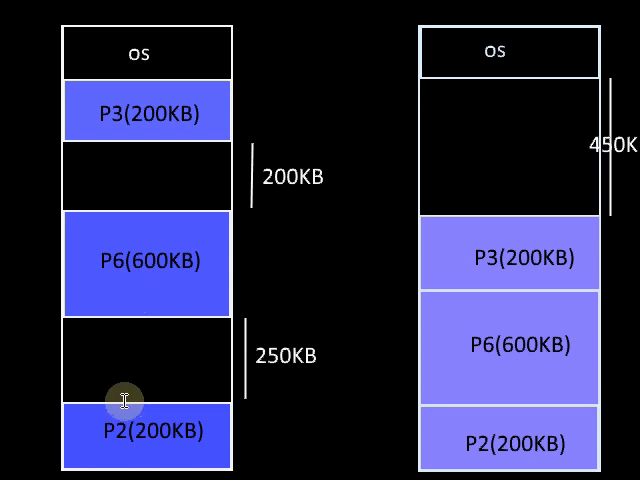
mouse_move(123, 262)
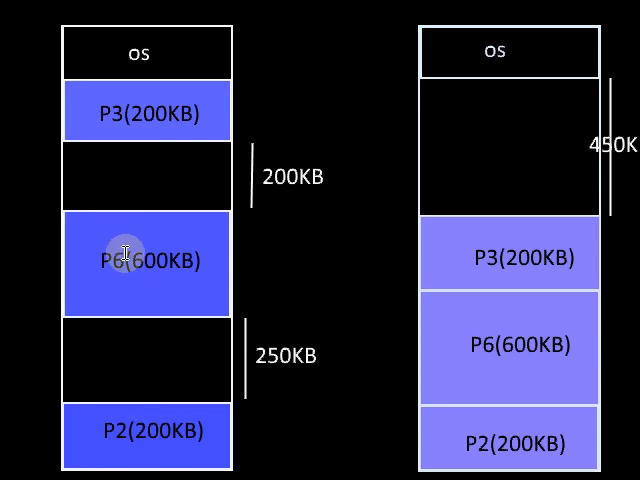
mouse_move(410, 197)
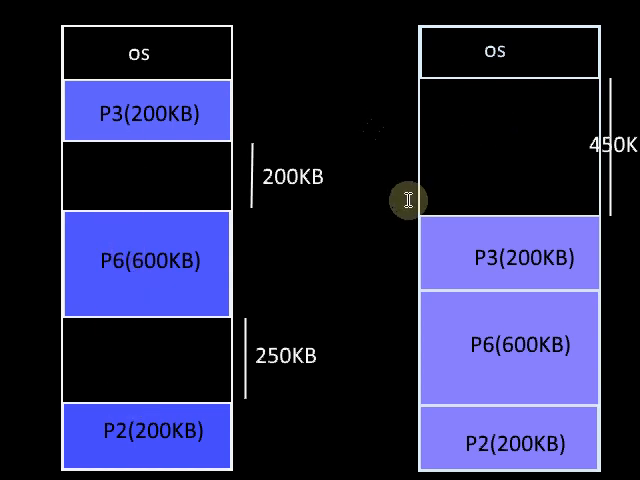
mouse_move(524, 95)
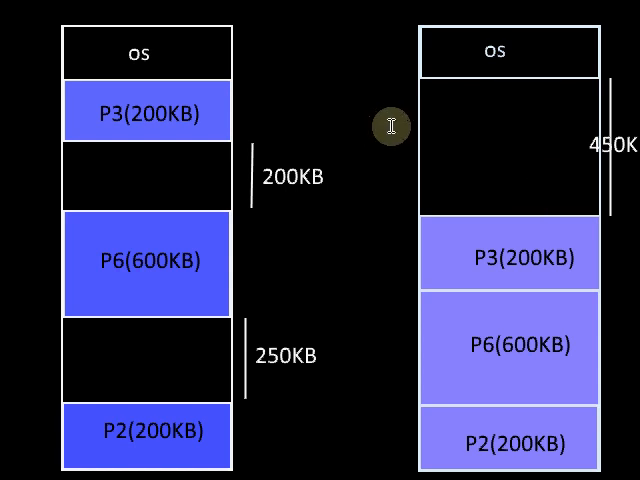
mouse_move(175, 140)
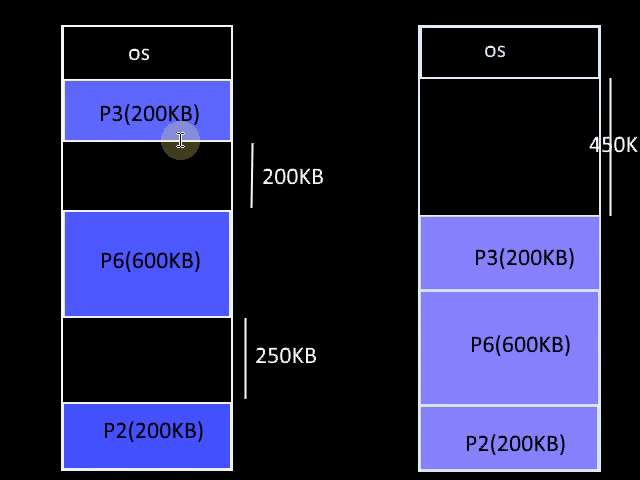
mouse_move(168, 308)
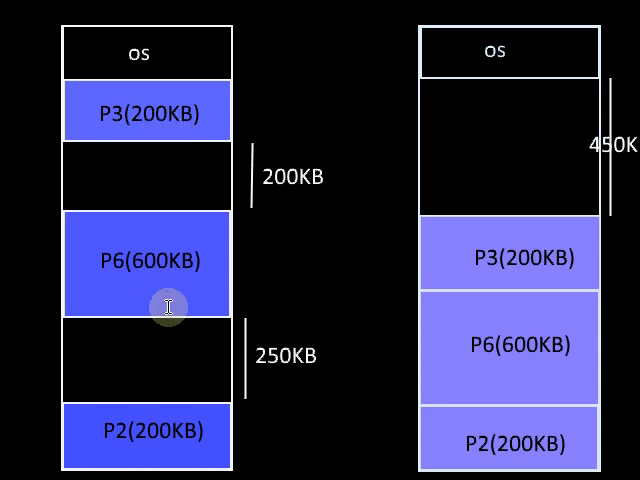
mouse_move(281, 62)
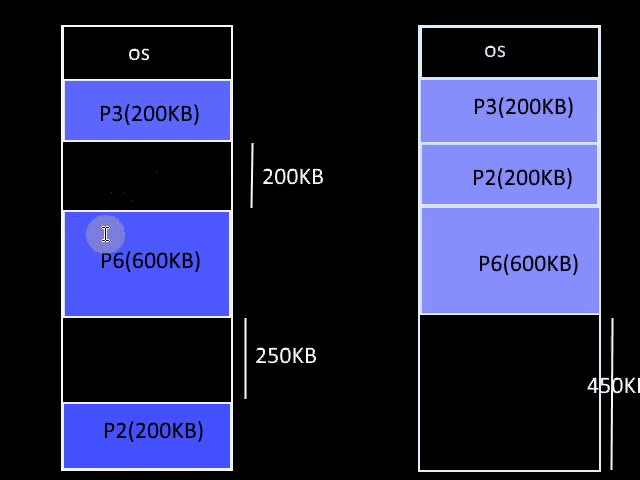
mouse_move(133, 180)
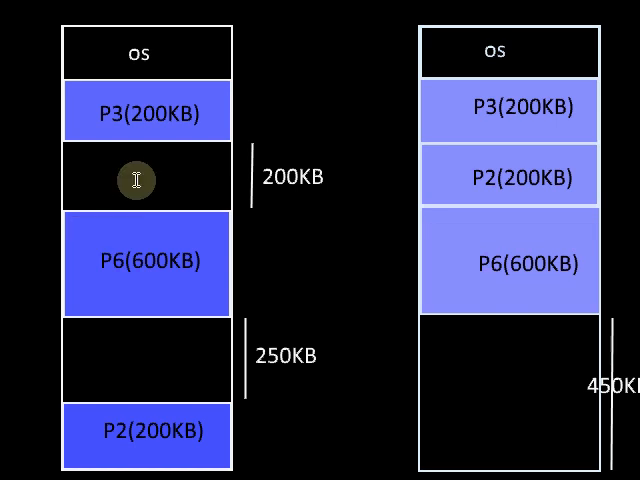
mouse_move(82, 447)
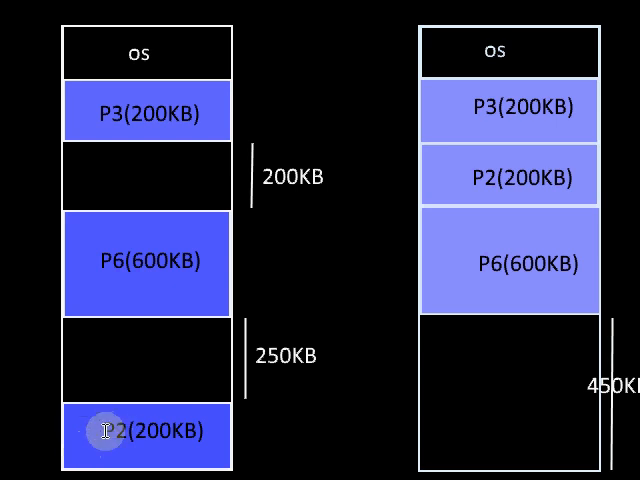
mouse_move(111, 187)
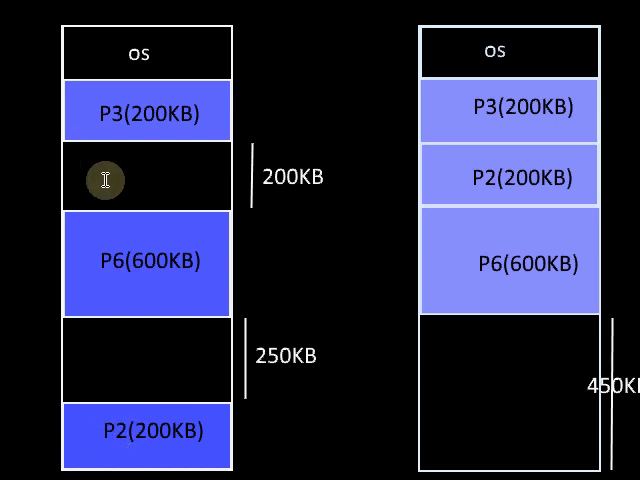
mouse_move(403, 224)
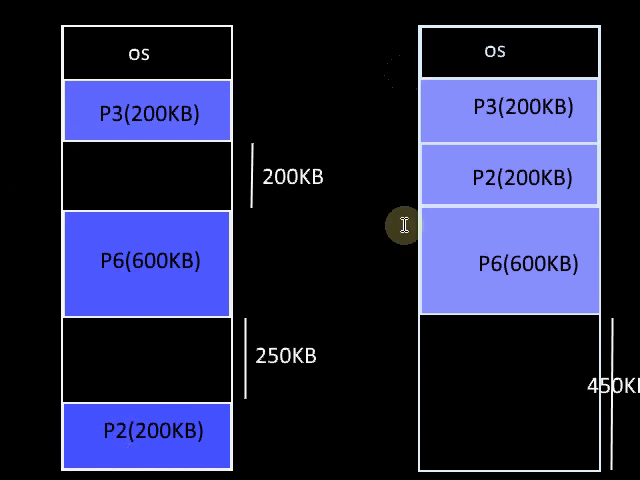
mouse_move(400, 56)
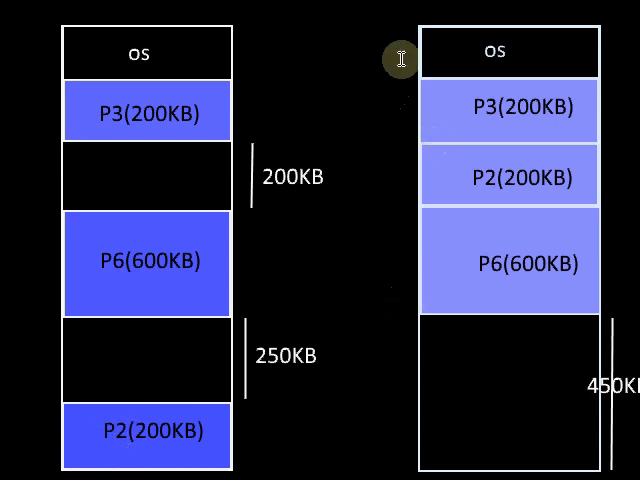
mouse_move(390, 472)
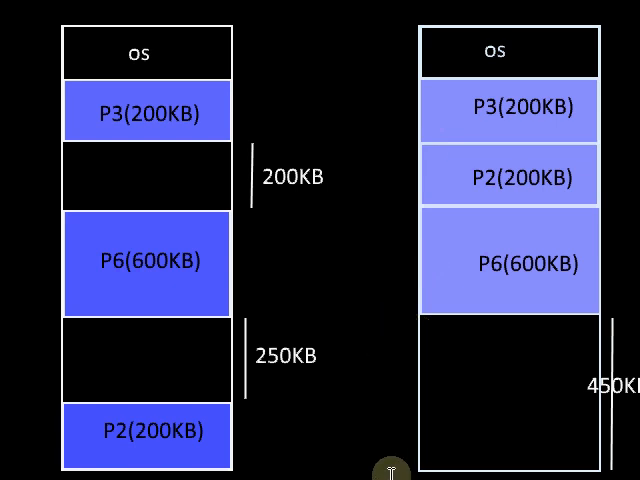
mouse_move(210, 322)
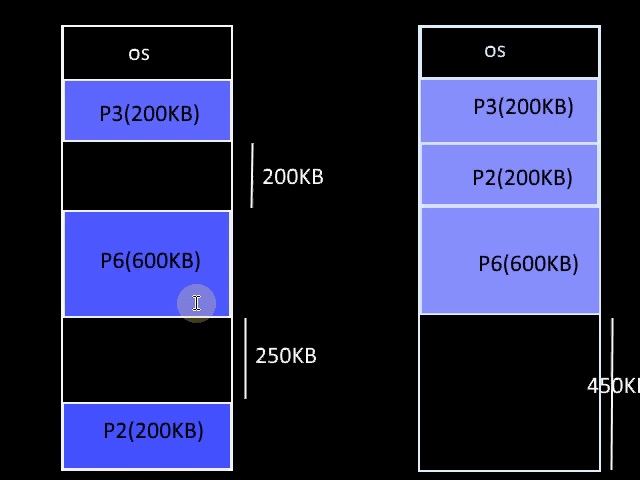
mouse_move(290, 48)
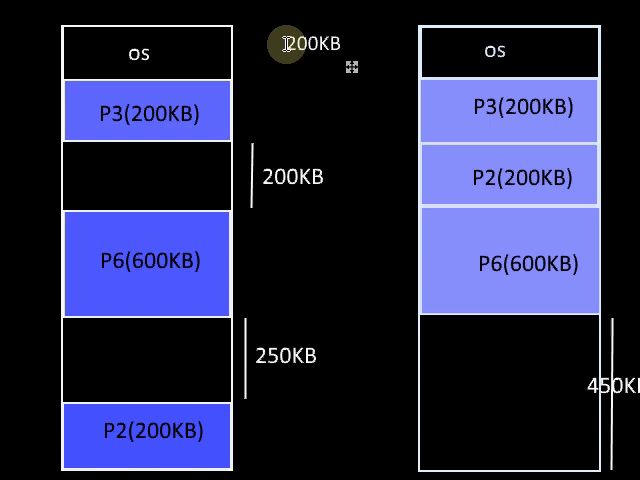
mouse_move(316, 84)
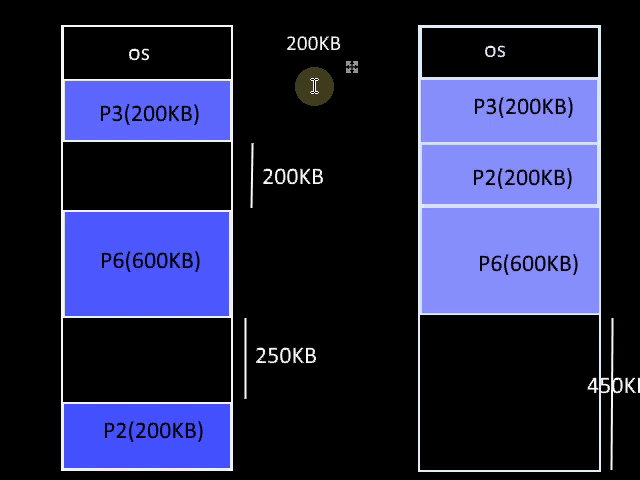
mouse_move(240, 280)
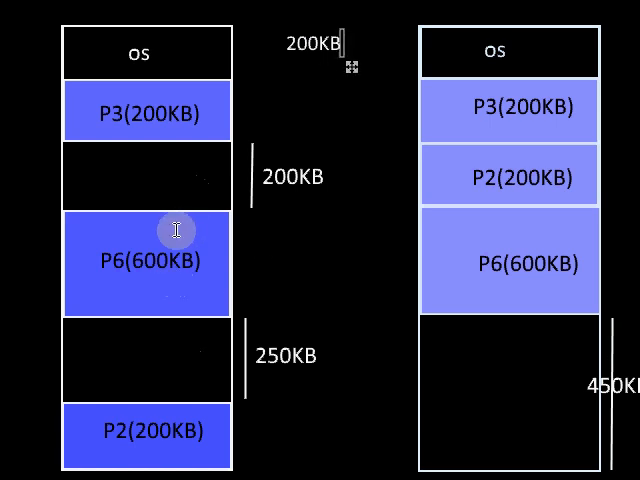
mouse_move(155, 287)
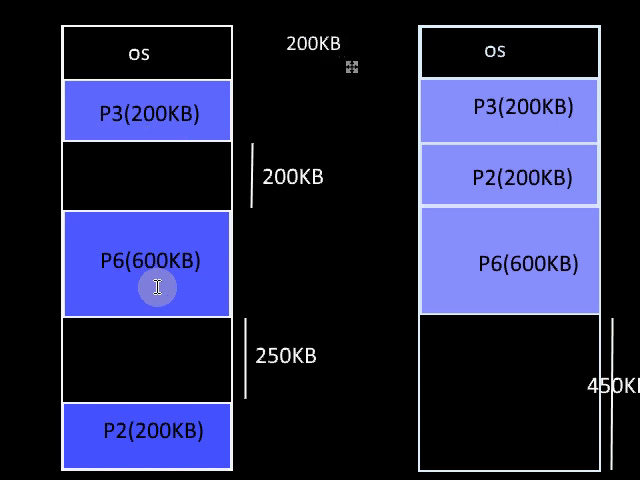